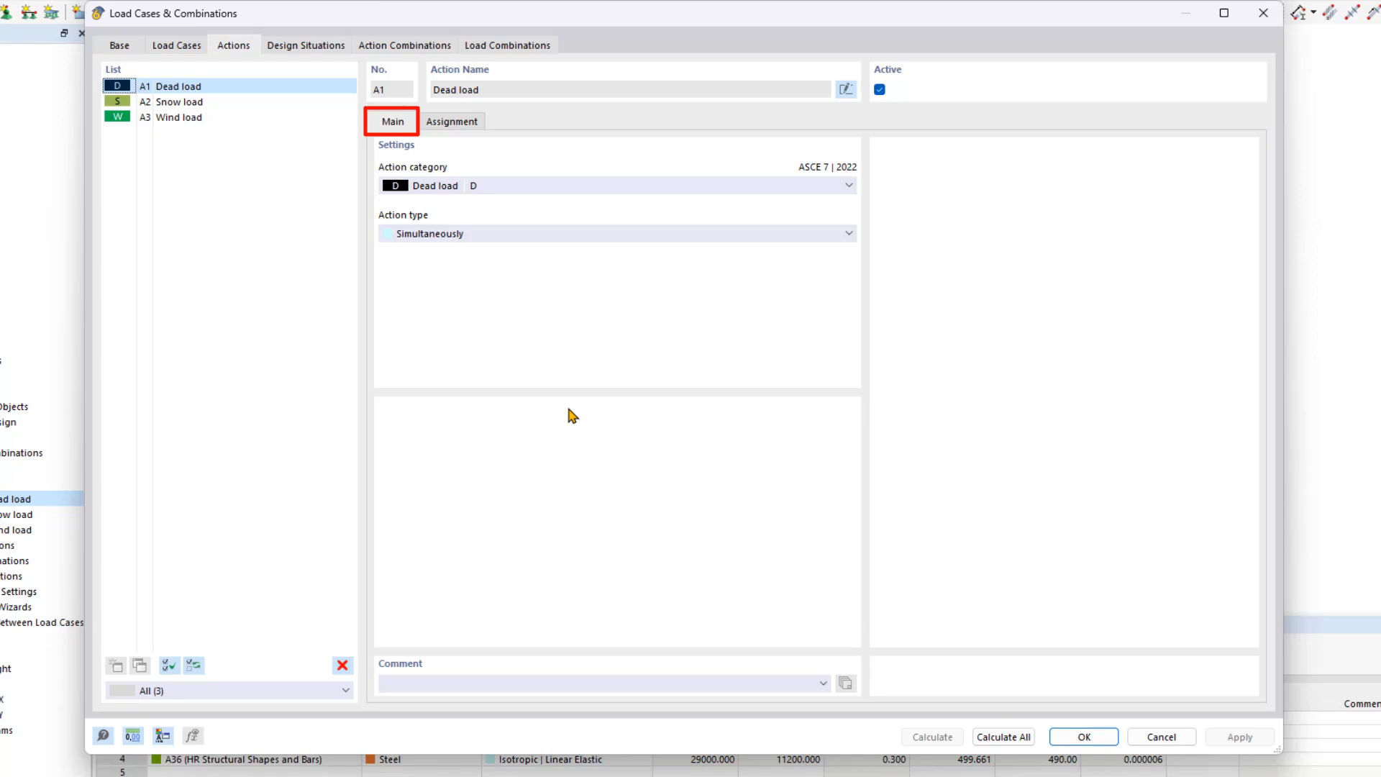
pyautogui.moveTo(569, 414)
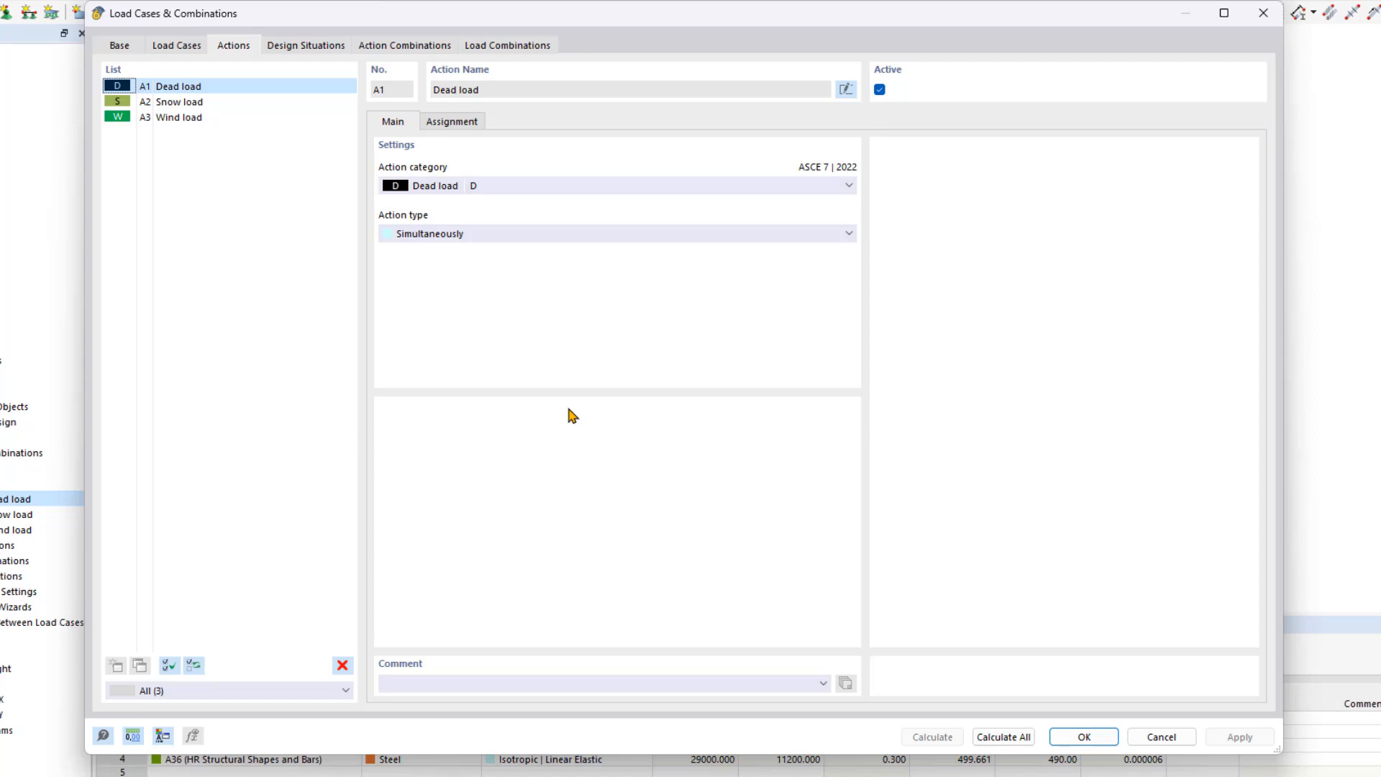
pyautogui.moveTo(572, 318)
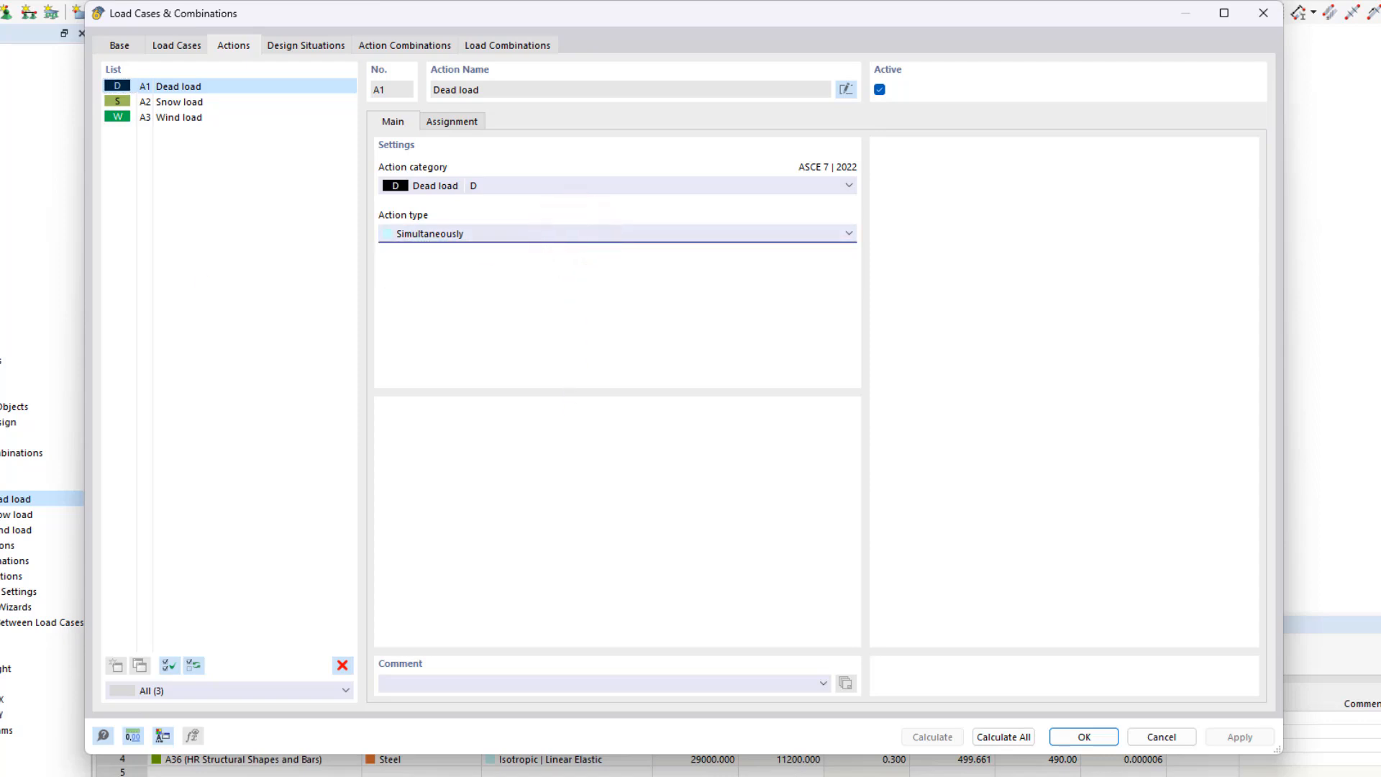
pyautogui.moveTo(445, 342)
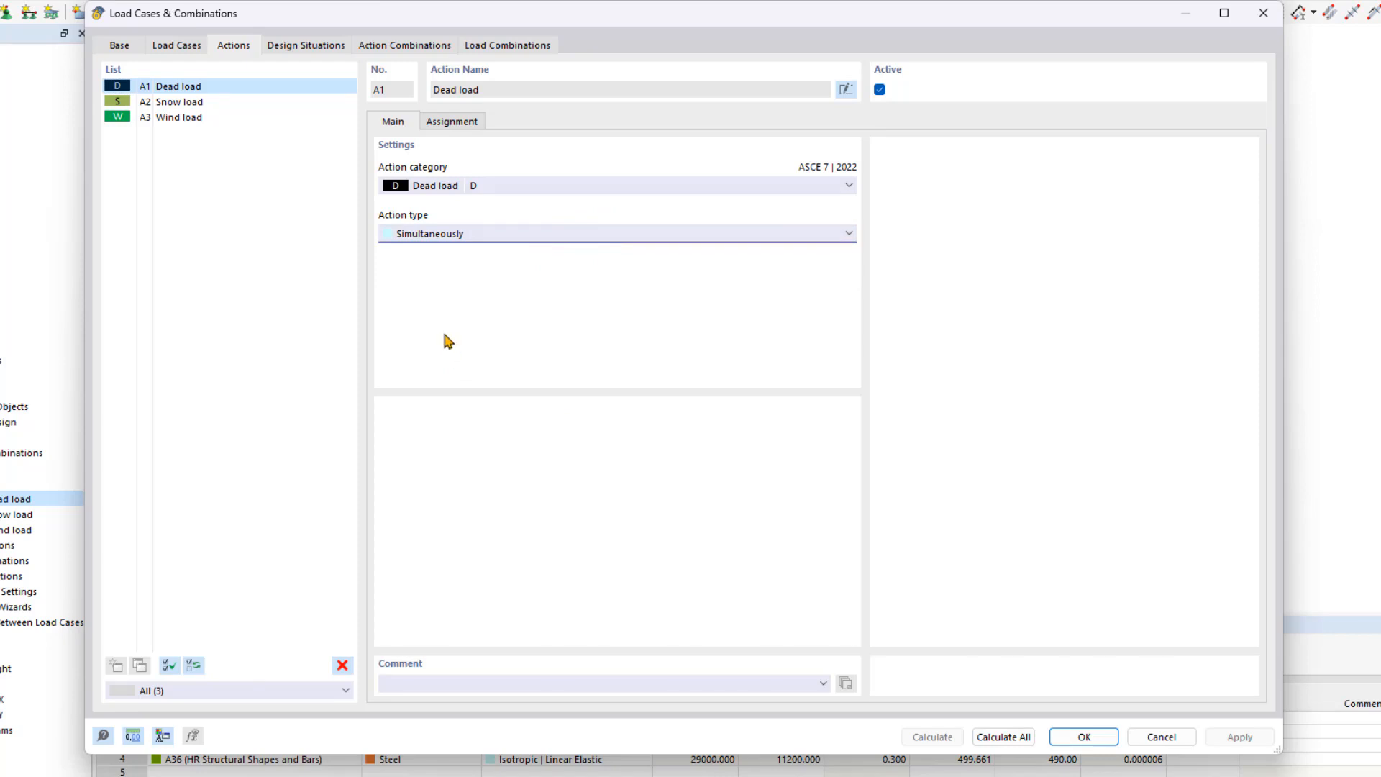
# Review the ASCE 7 LRFD combination rules for design situation DS1 via its info window.
pyautogui.click(305, 44)
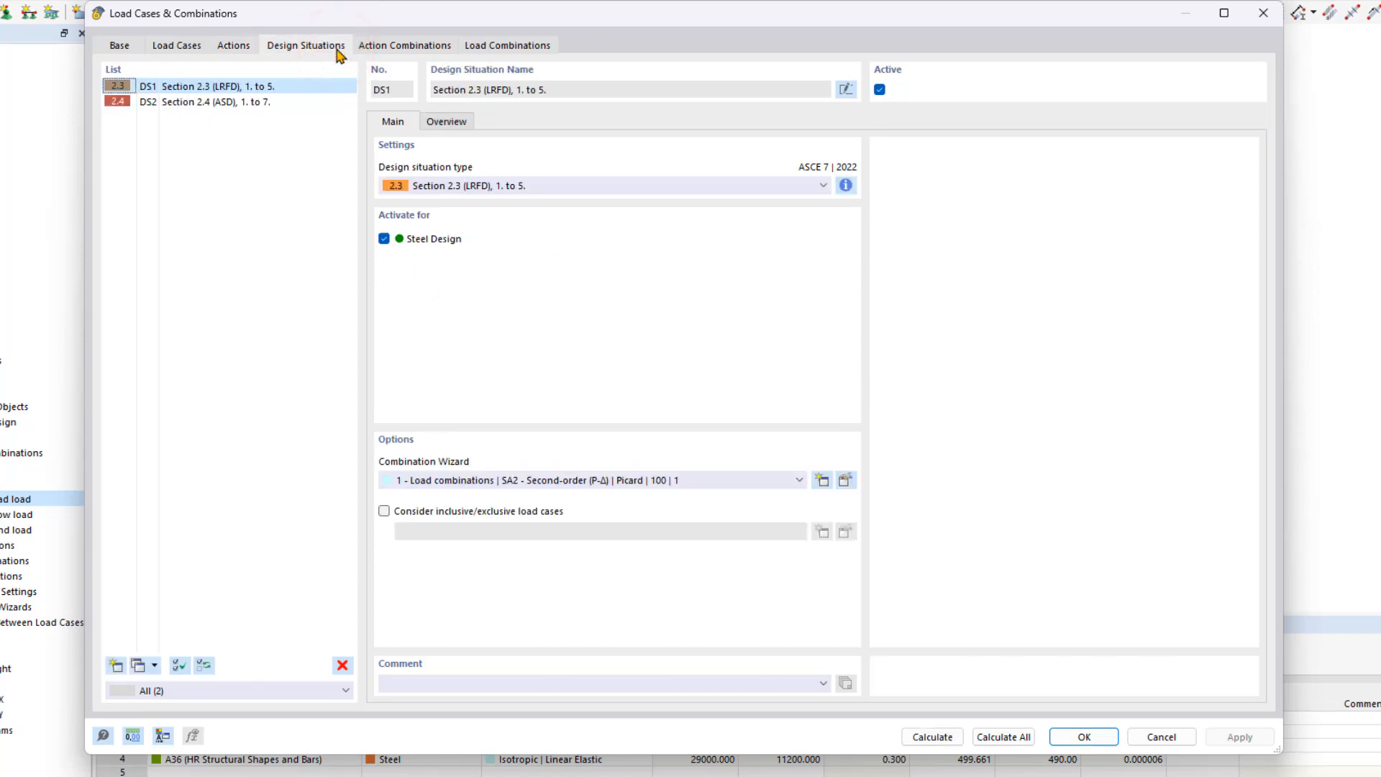
pyautogui.moveTo(614, 344)
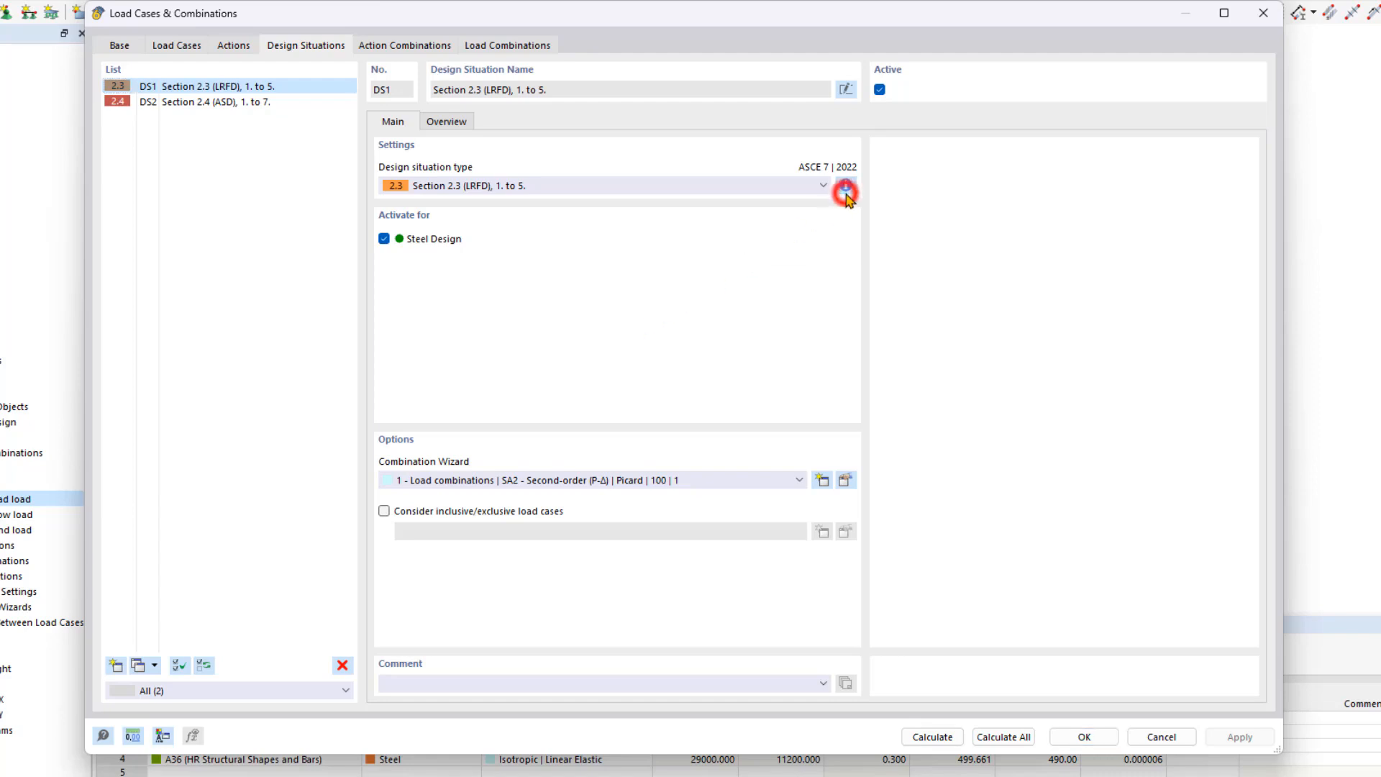
pyautogui.click(845, 186)
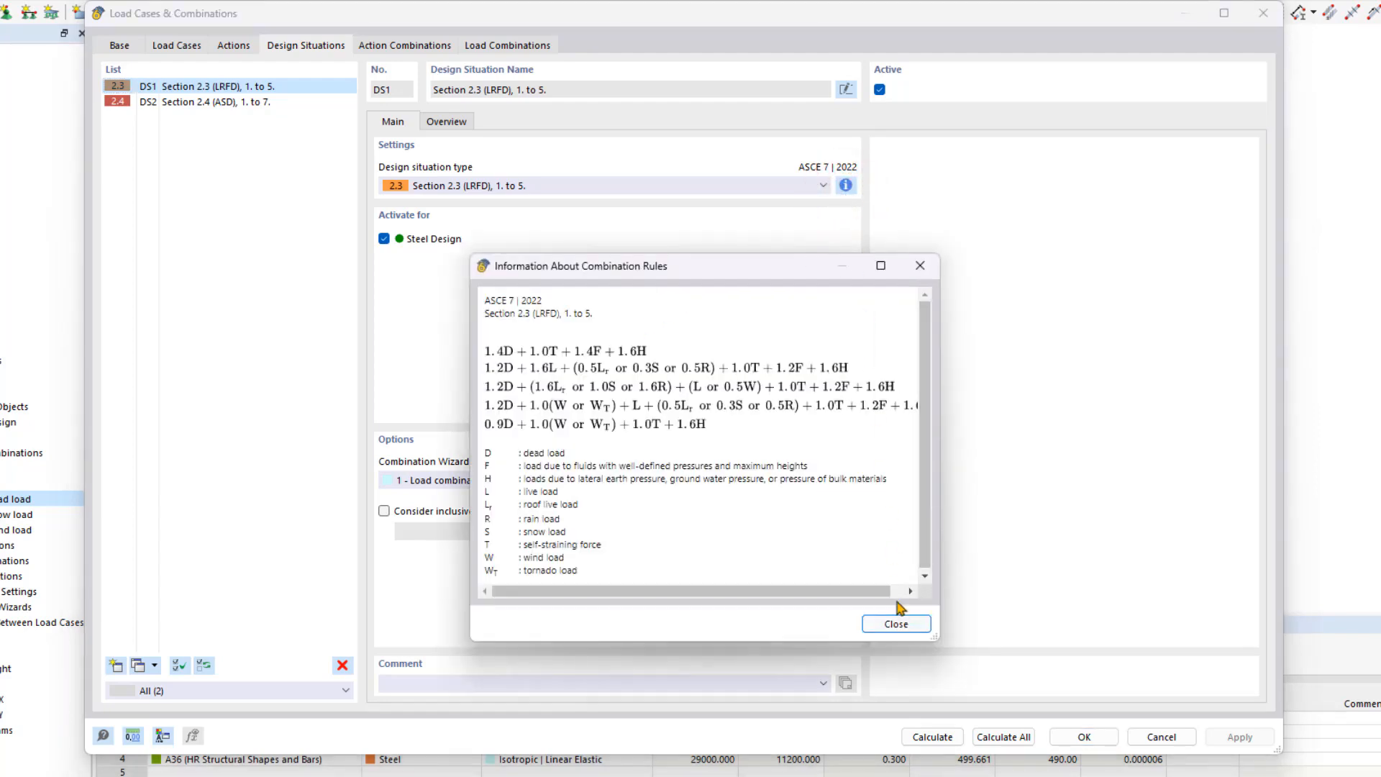
pyautogui.click(895, 623)
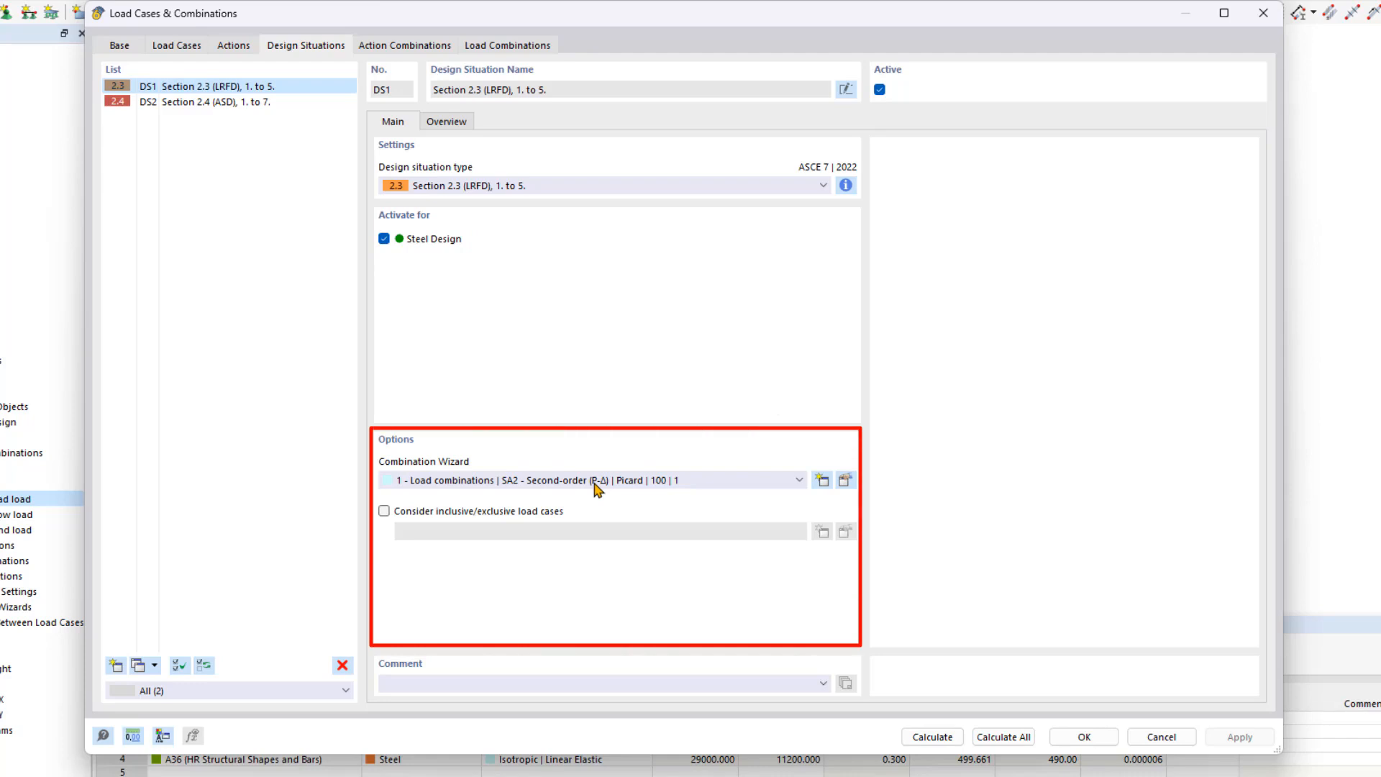
# Assign combination wizard 2 (geometrically linear, Newton-Raphson) to ASD situation DS2, yielding 27 action combinations.
pyautogui.click(797, 481)
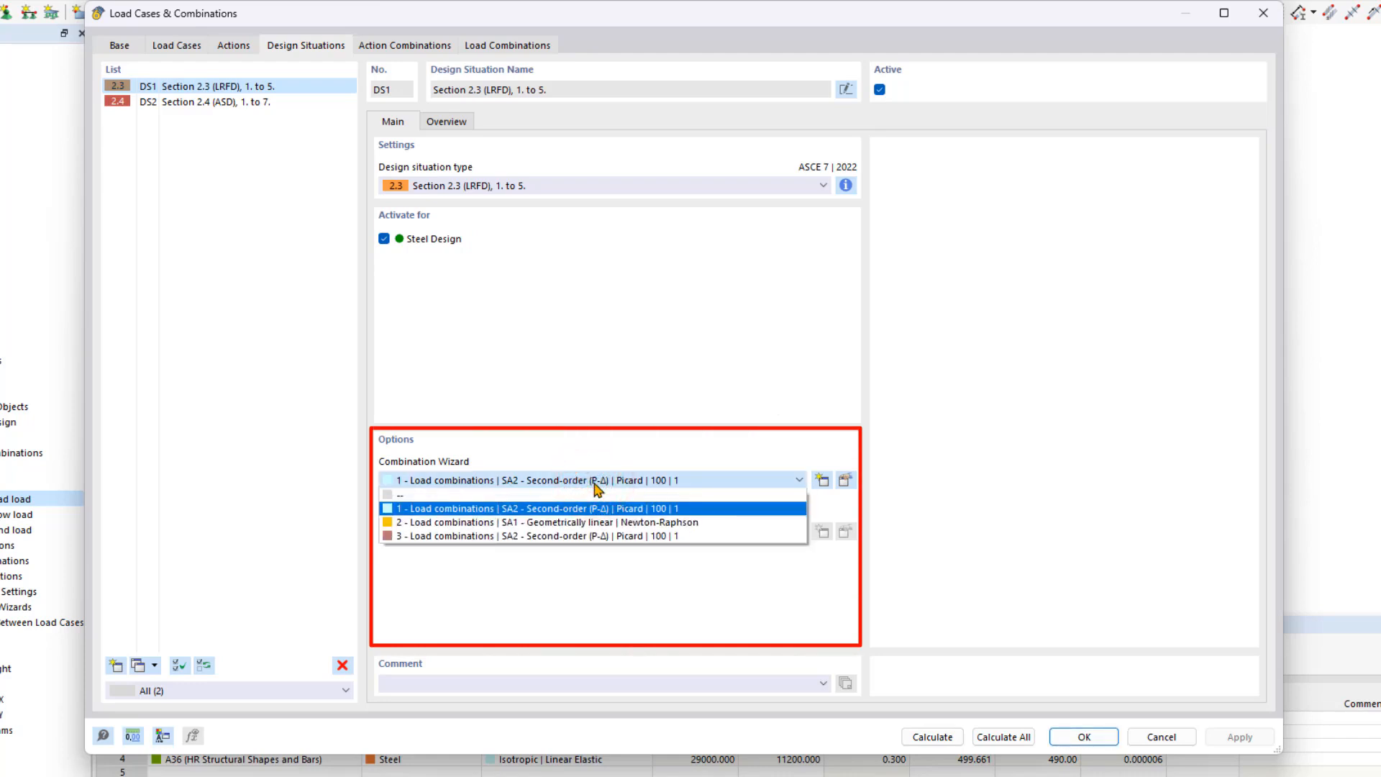
pyautogui.click(553, 521)
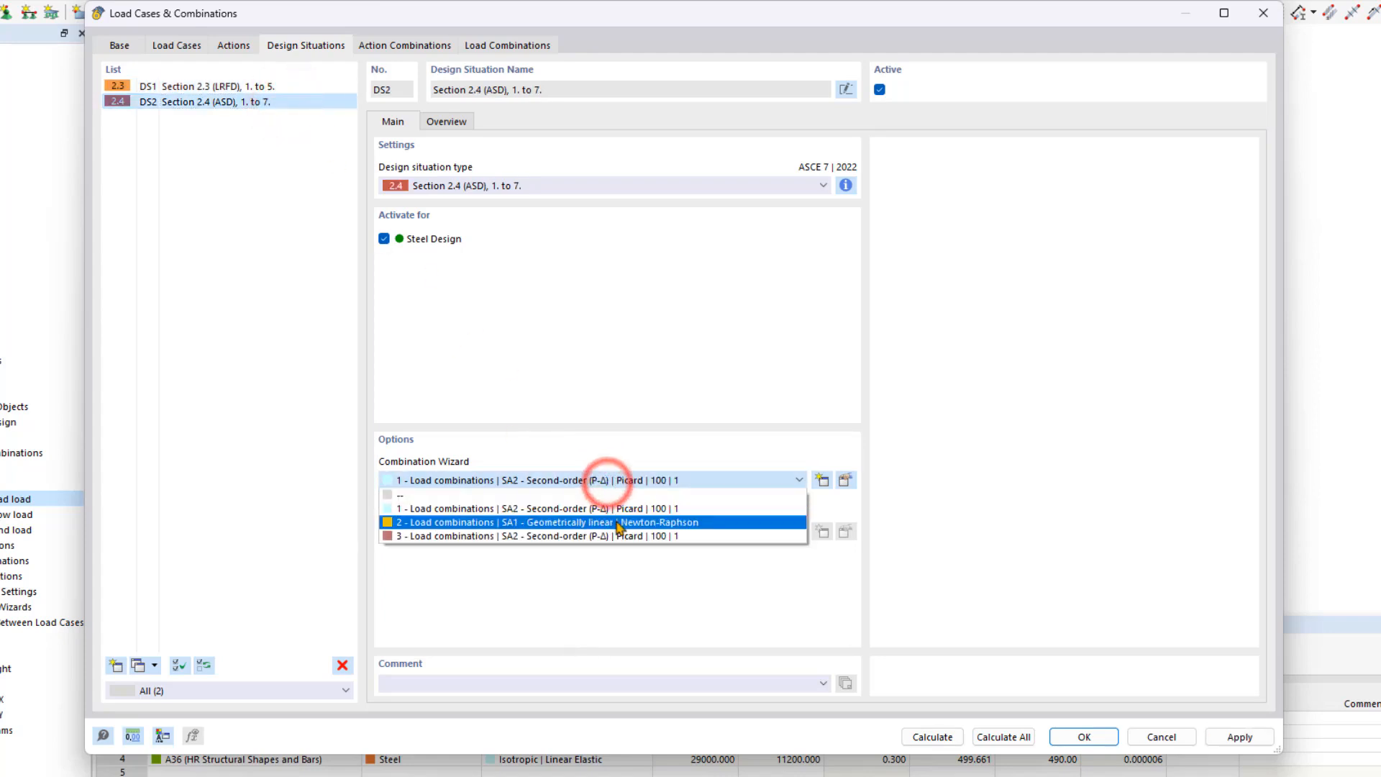
pyautogui.click(540, 521)
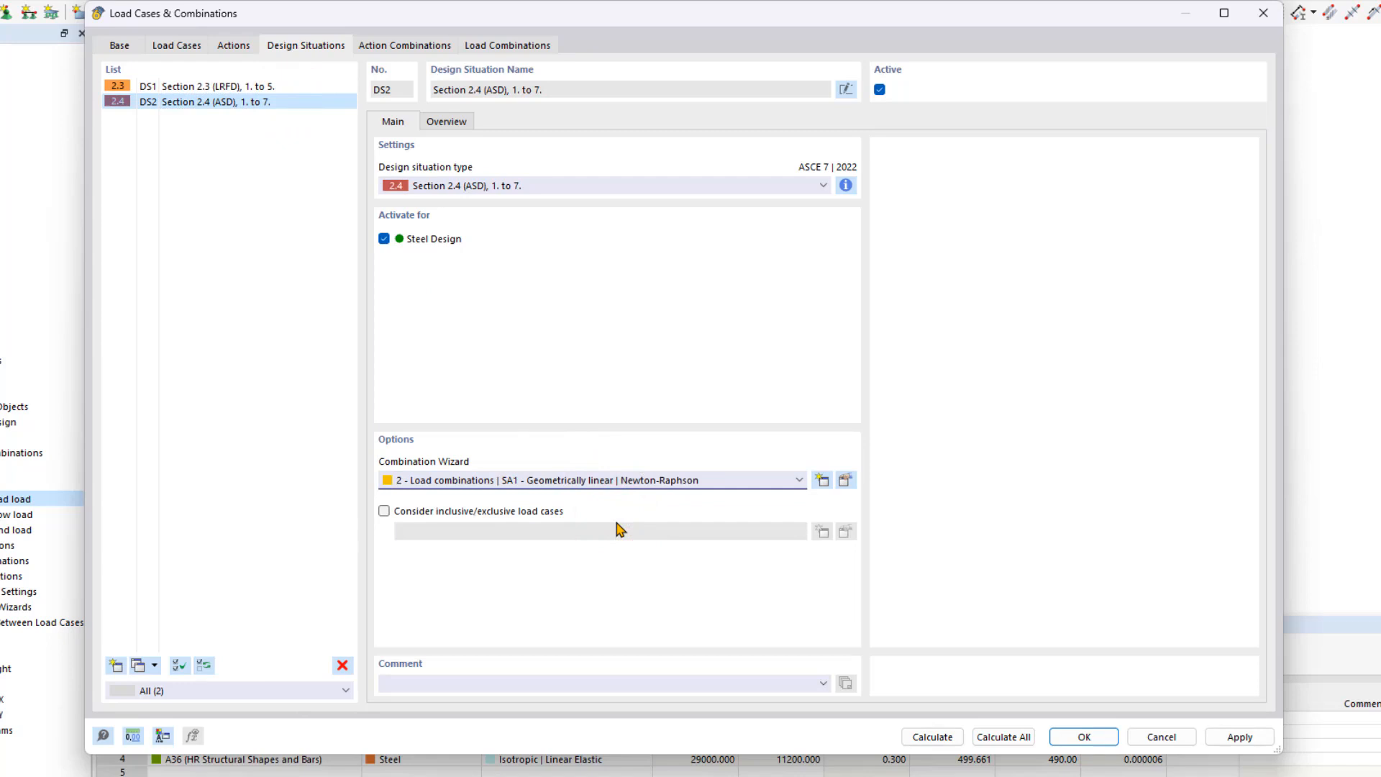
pyautogui.moveTo(639, 386)
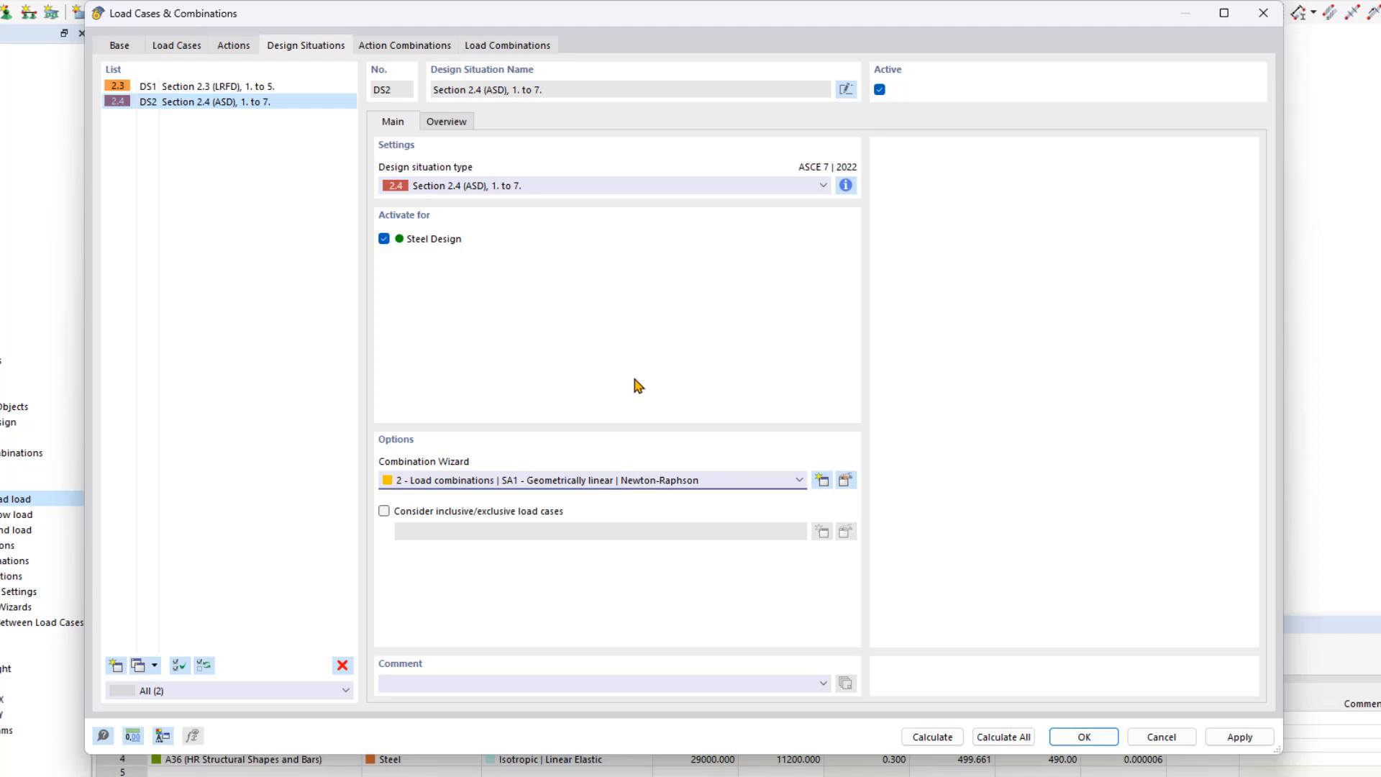
pyautogui.moveTo(603, 339)
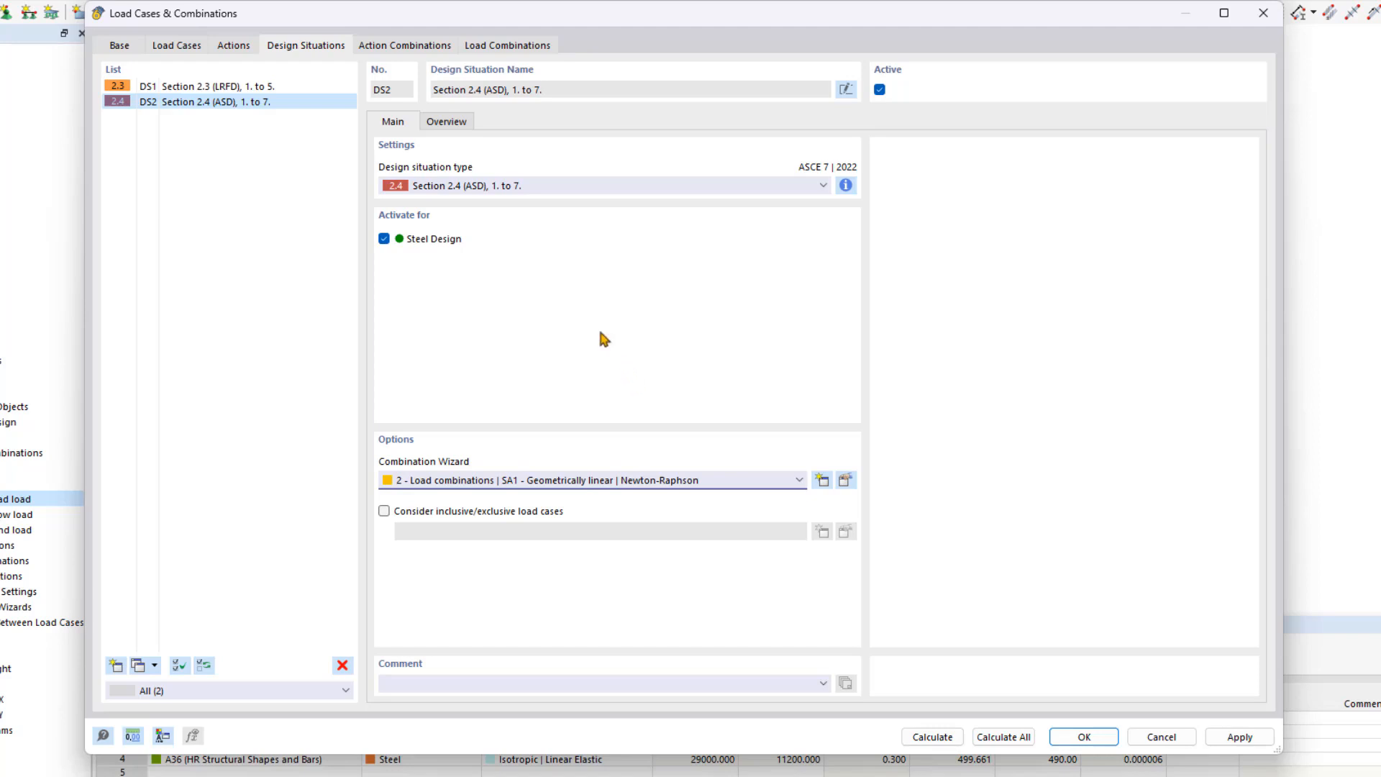
pyautogui.click(404, 44)
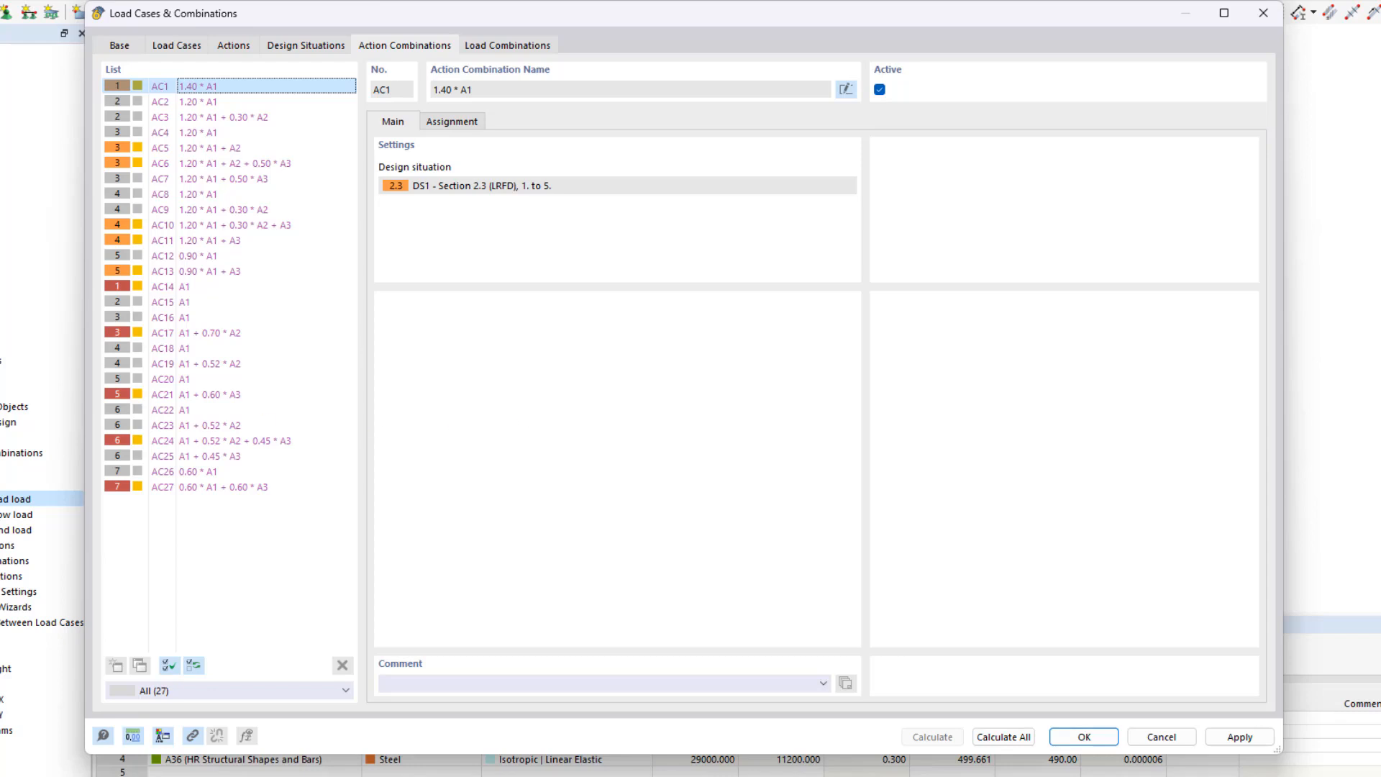
pyautogui.moveTo(591, 323)
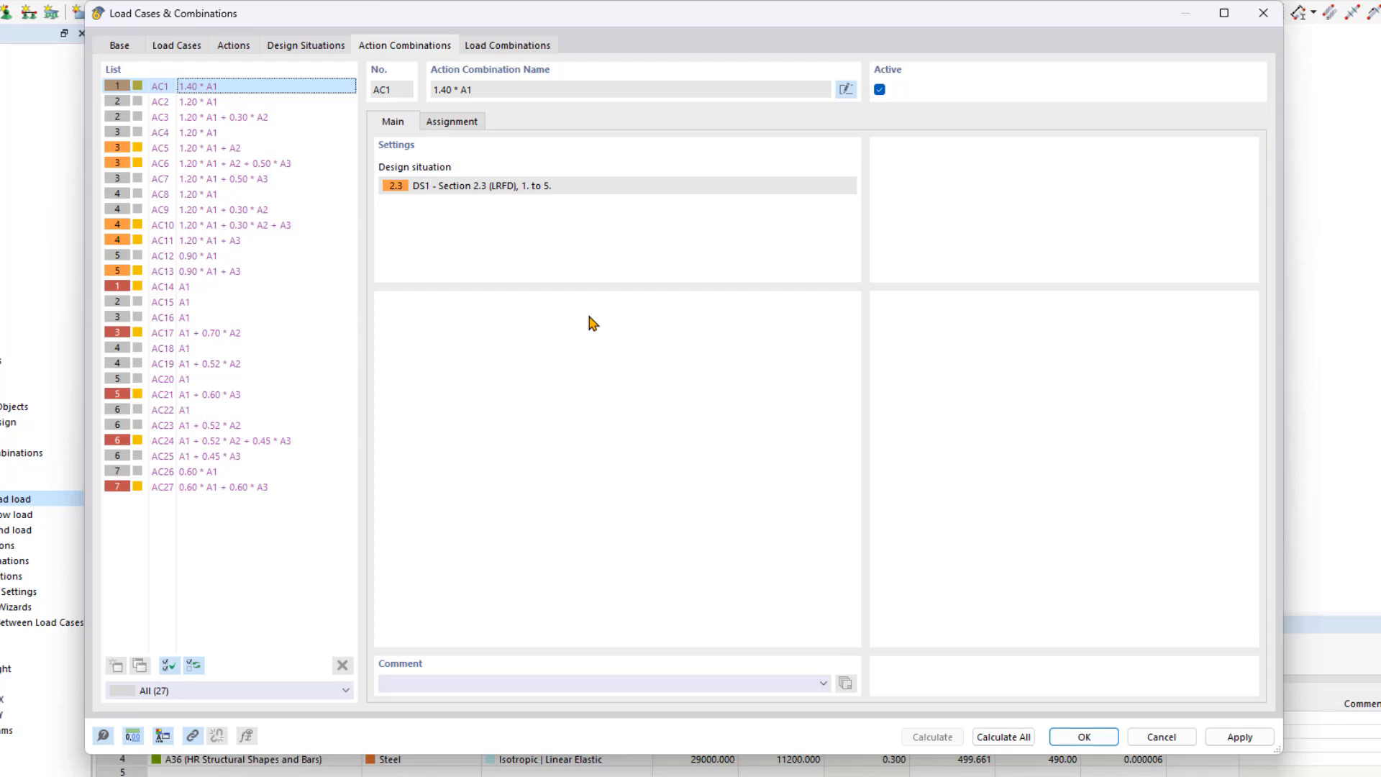
# Show the 18 generated load combinations, with CO1 using geometrically linear Newton-Raphson settings.
pyautogui.click(508, 44)
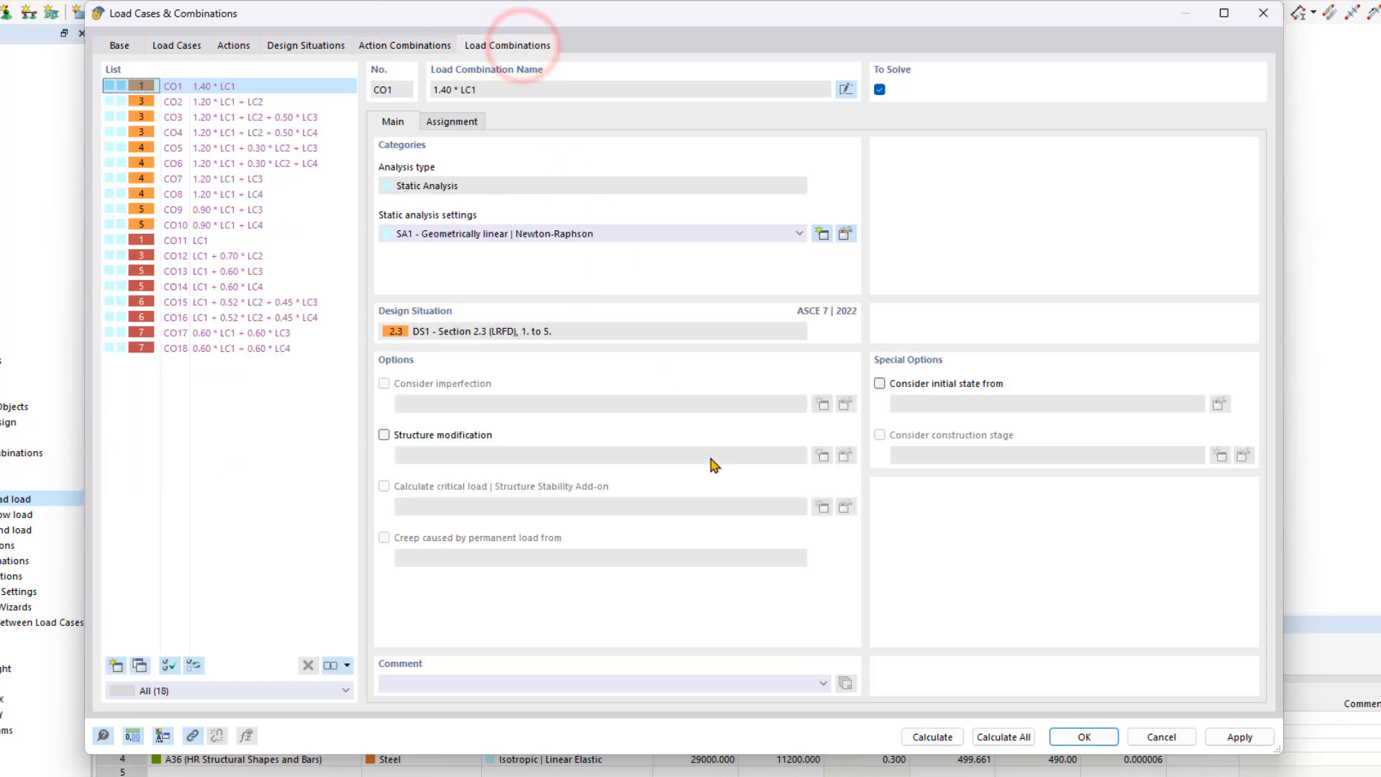
pyautogui.moveTo(273, 481)
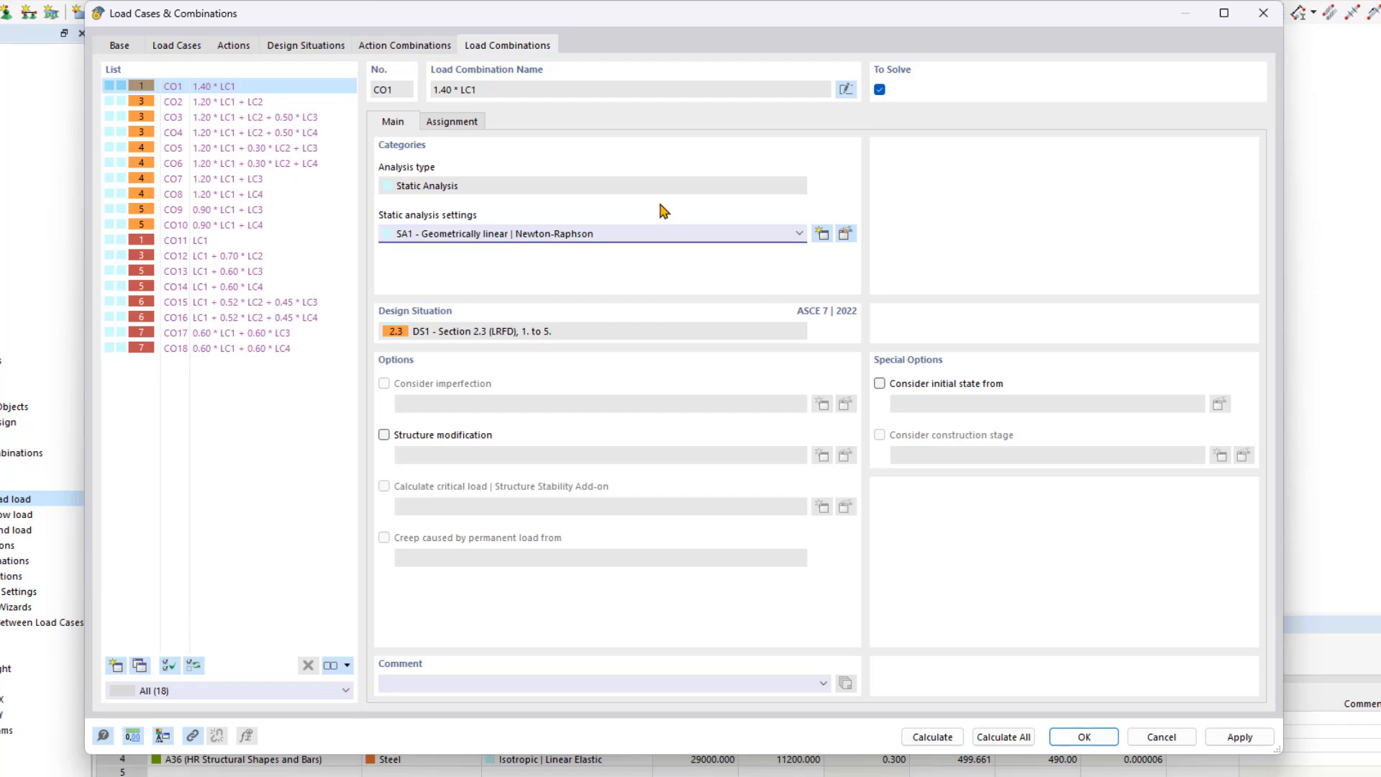
pyautogui.moveTo(473, 269)
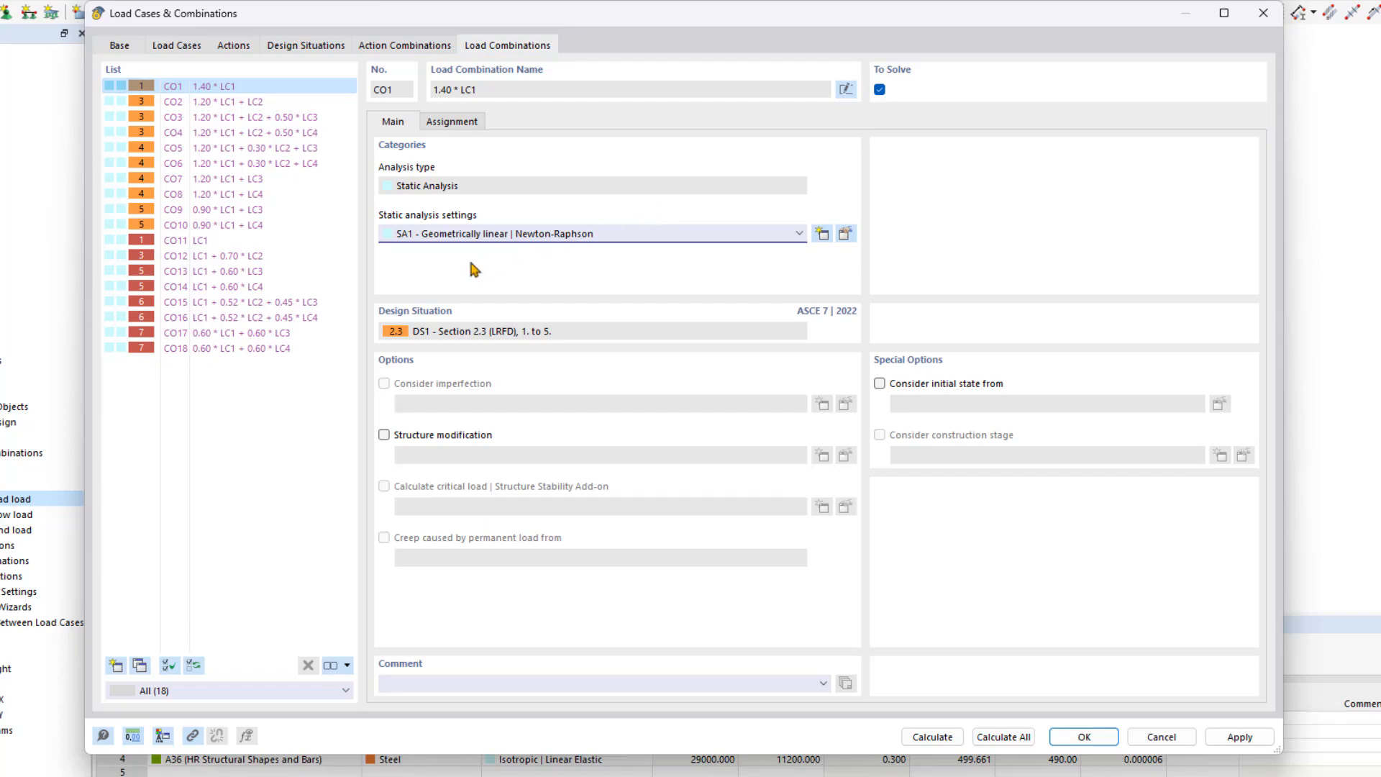
# Preview category-based combination names, then view the statistics: 27 action and 18 load combinations.
pyautogui.click(120, 45)
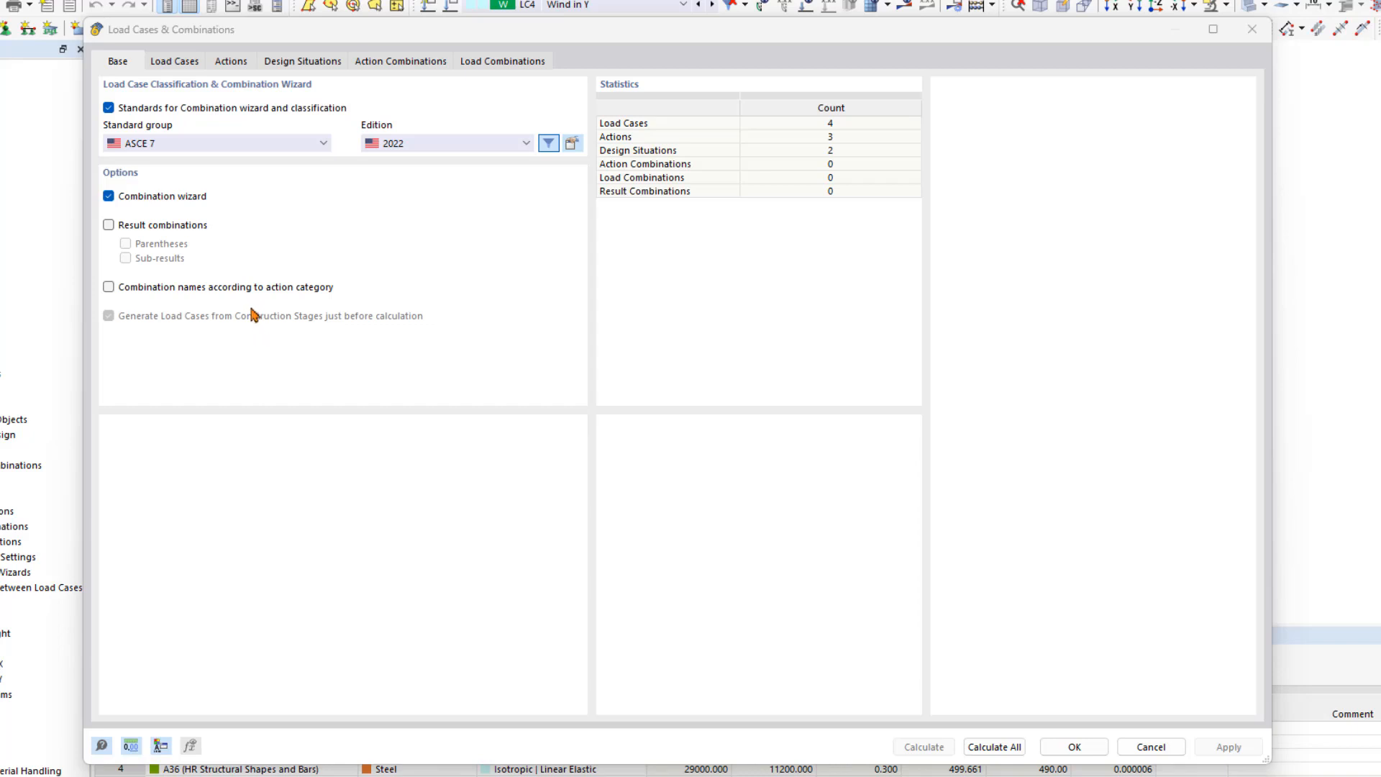
pyautogui.click(108, 286)
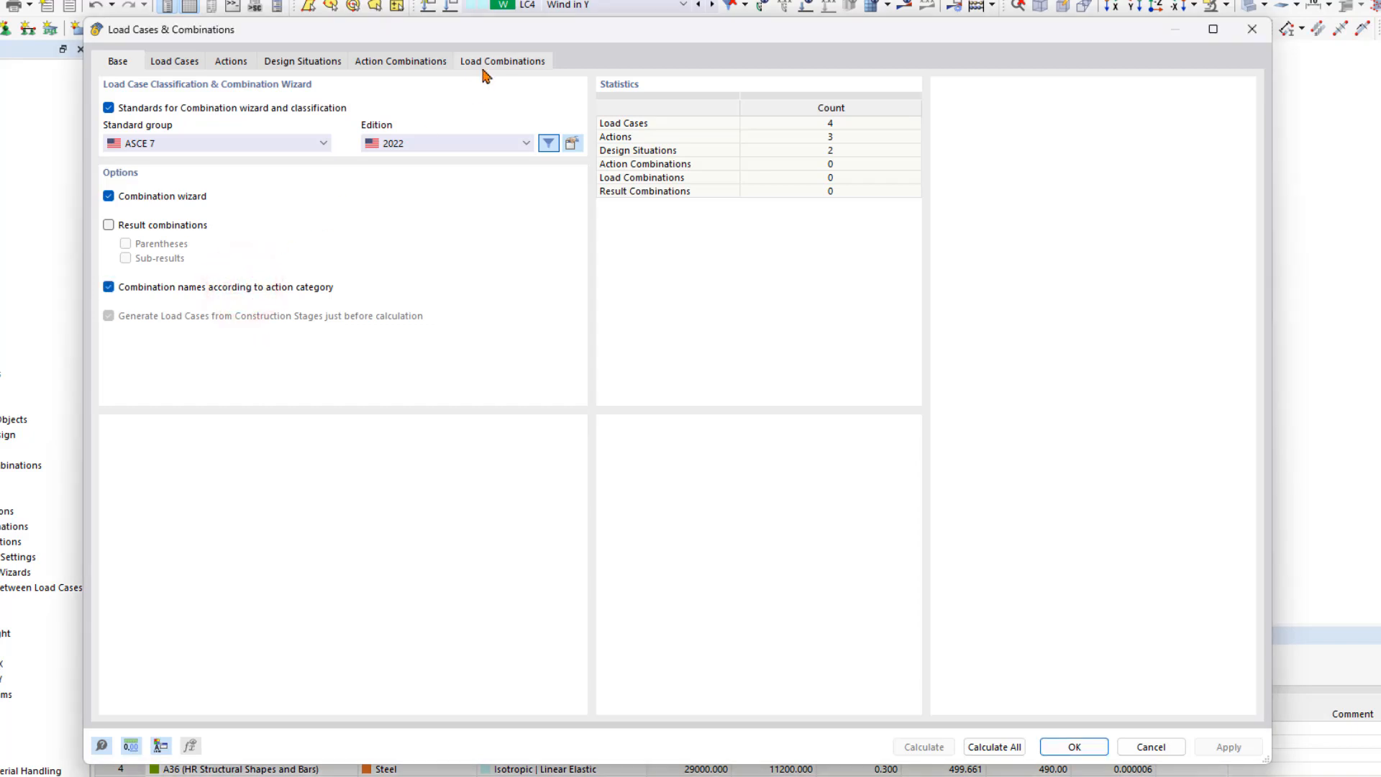
pyautogui.click(502, 60)
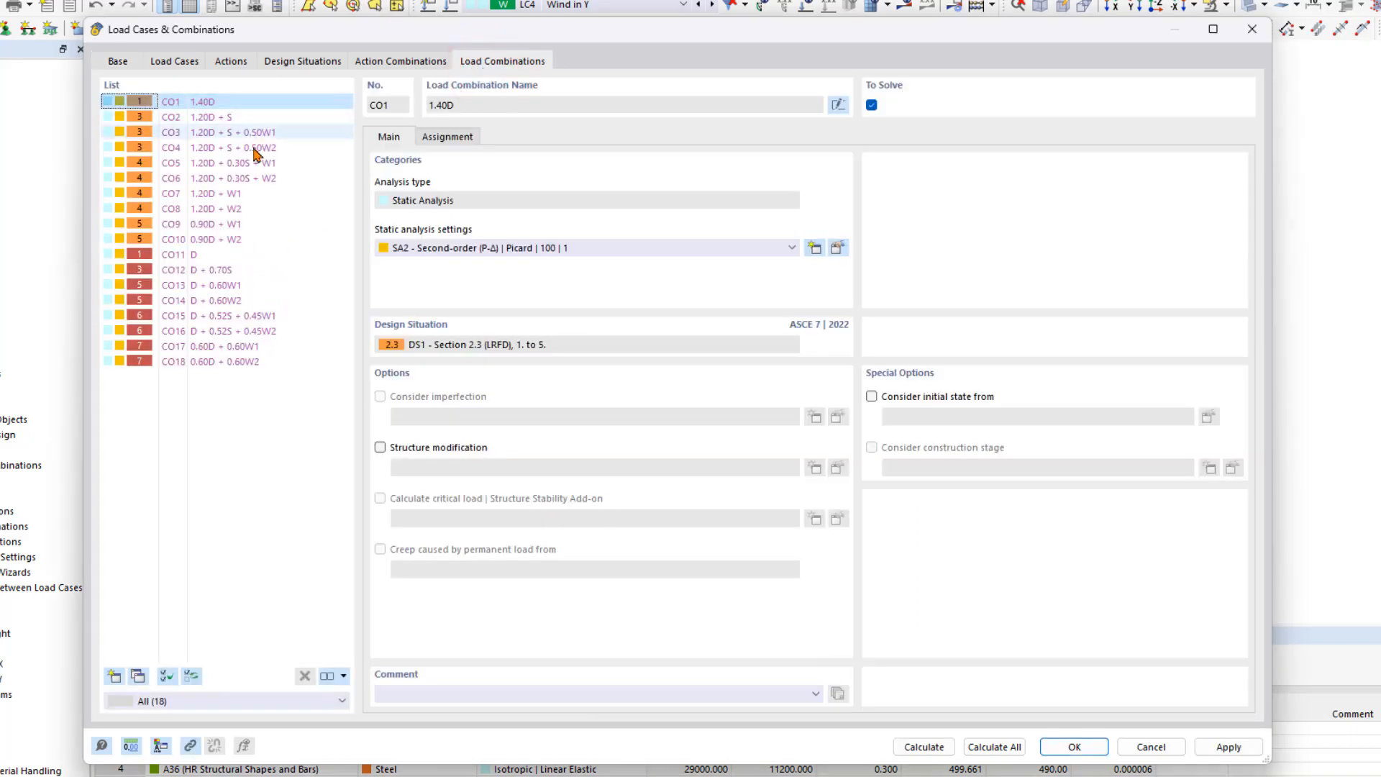
pyautogui.moveTo(256, 146)
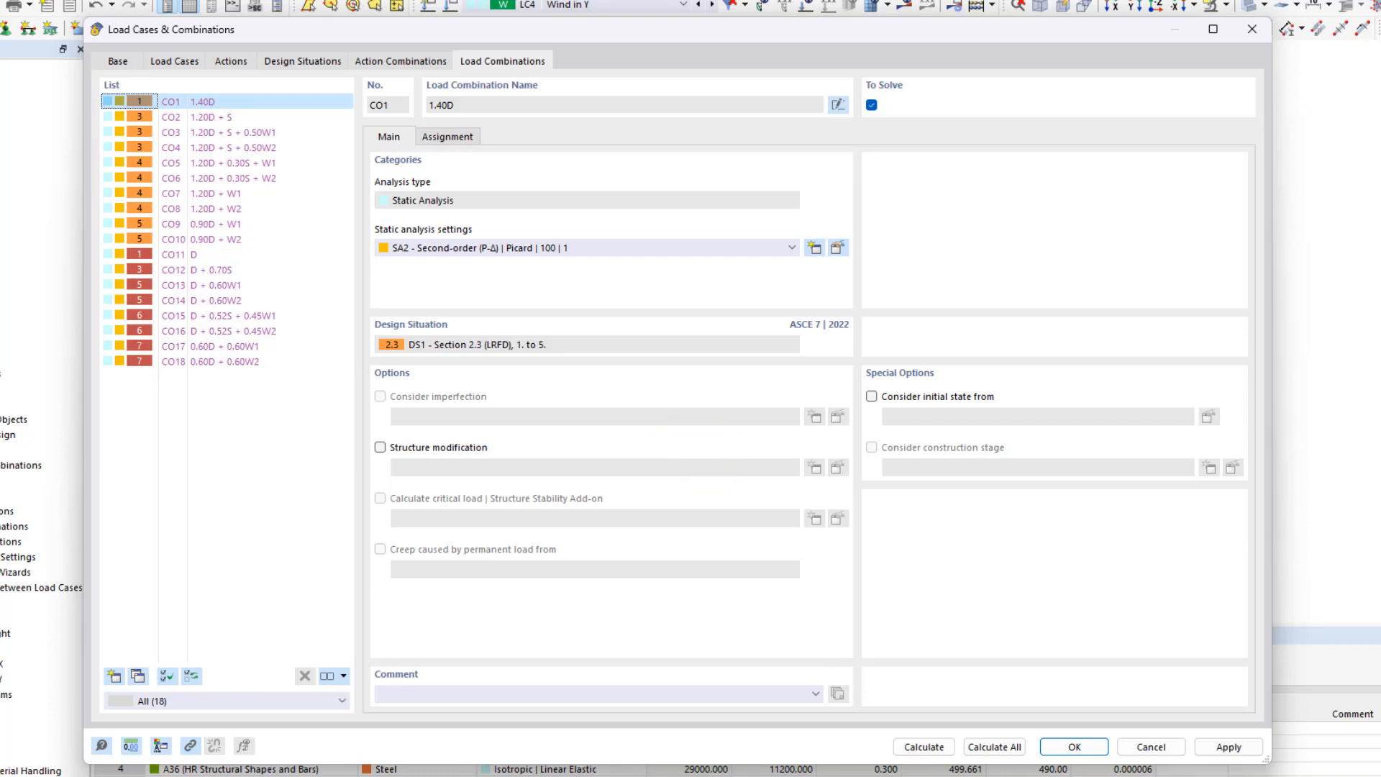
pyautogui.click(119, 44)
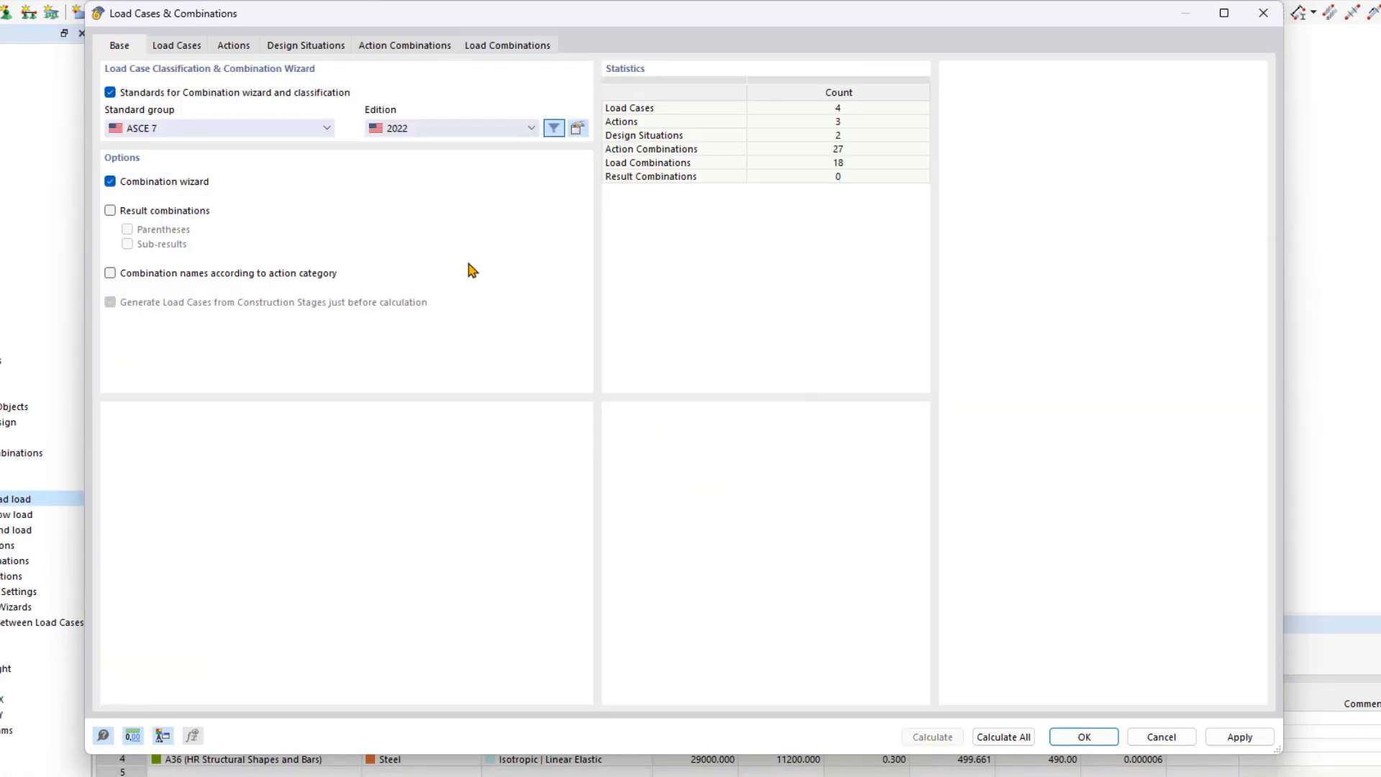